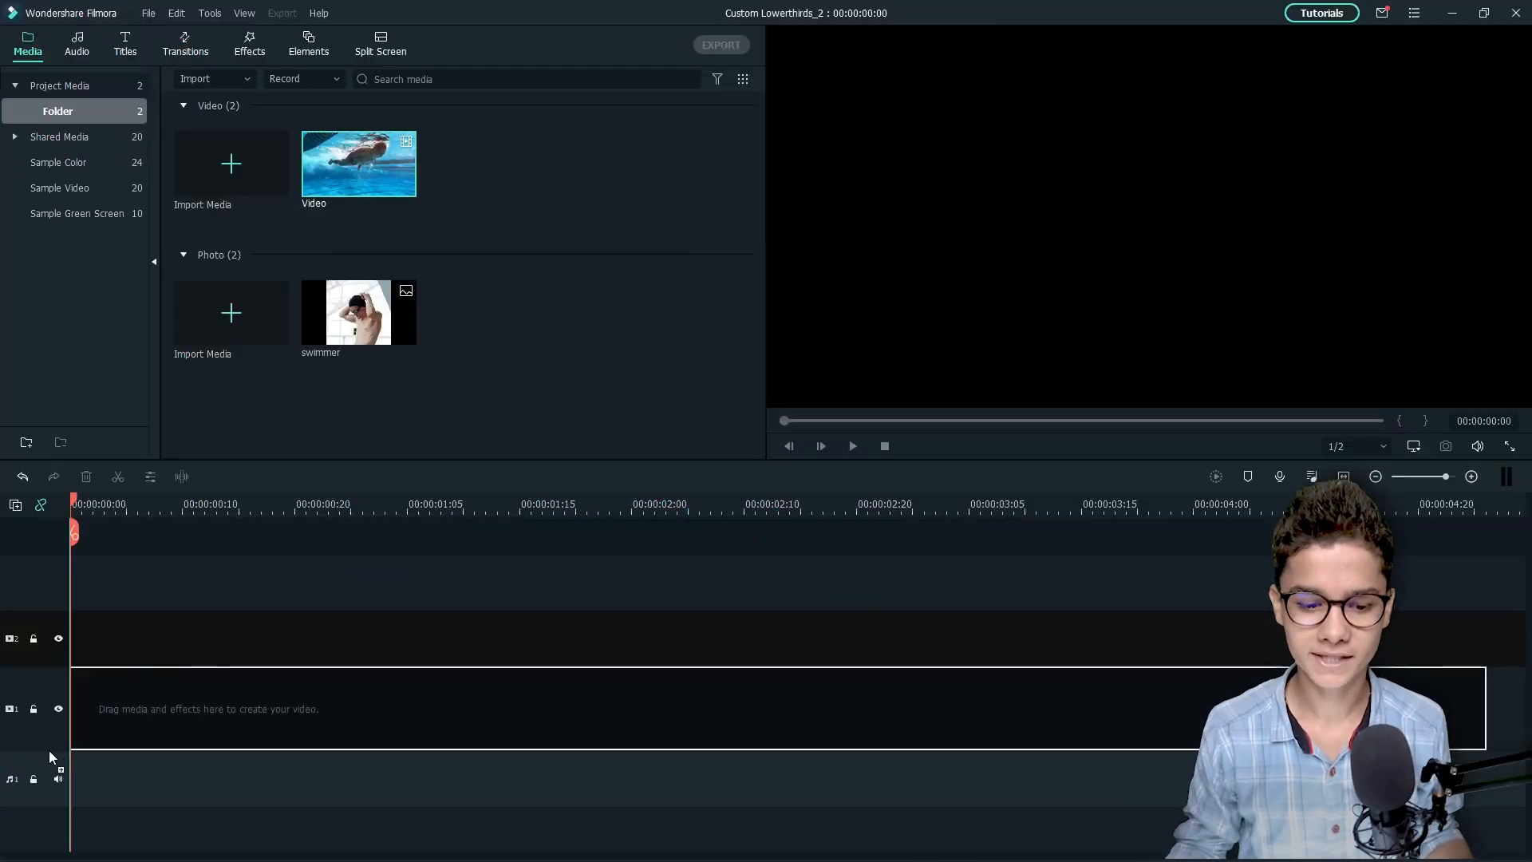
Add the underwater swimmer video clip to video track 1 of the timeline
{"action": "left_click_drag", "start_coordinate": [358, 163], "coordinate": [391, 704]}
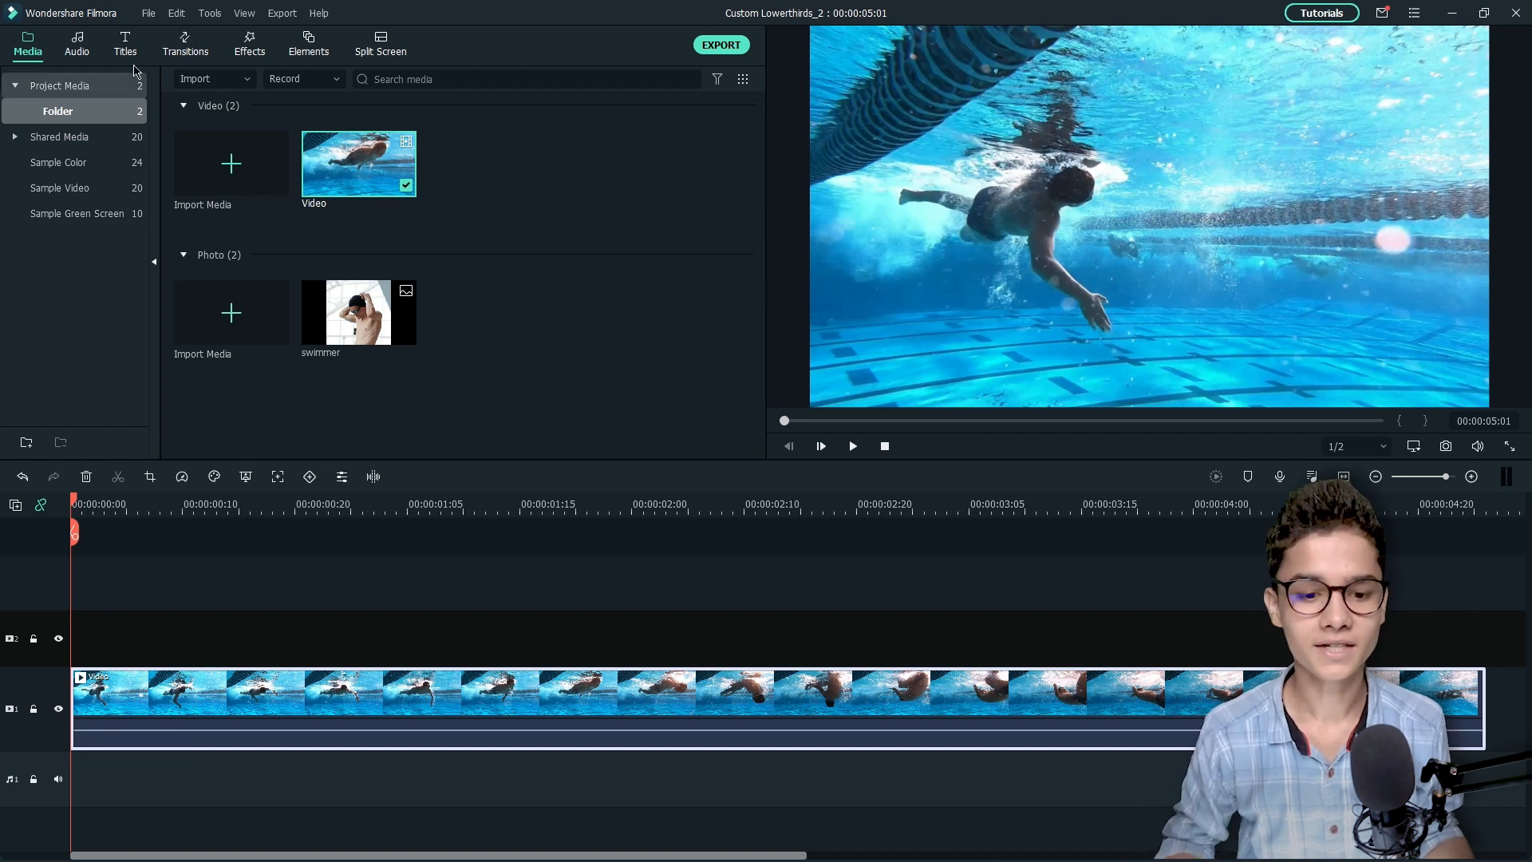
Search Titles for 'lowerthirds' and scroll down to the Gradient Lower Thirds Pack
{"action": "left_click", "coordinate": [125, 44]}
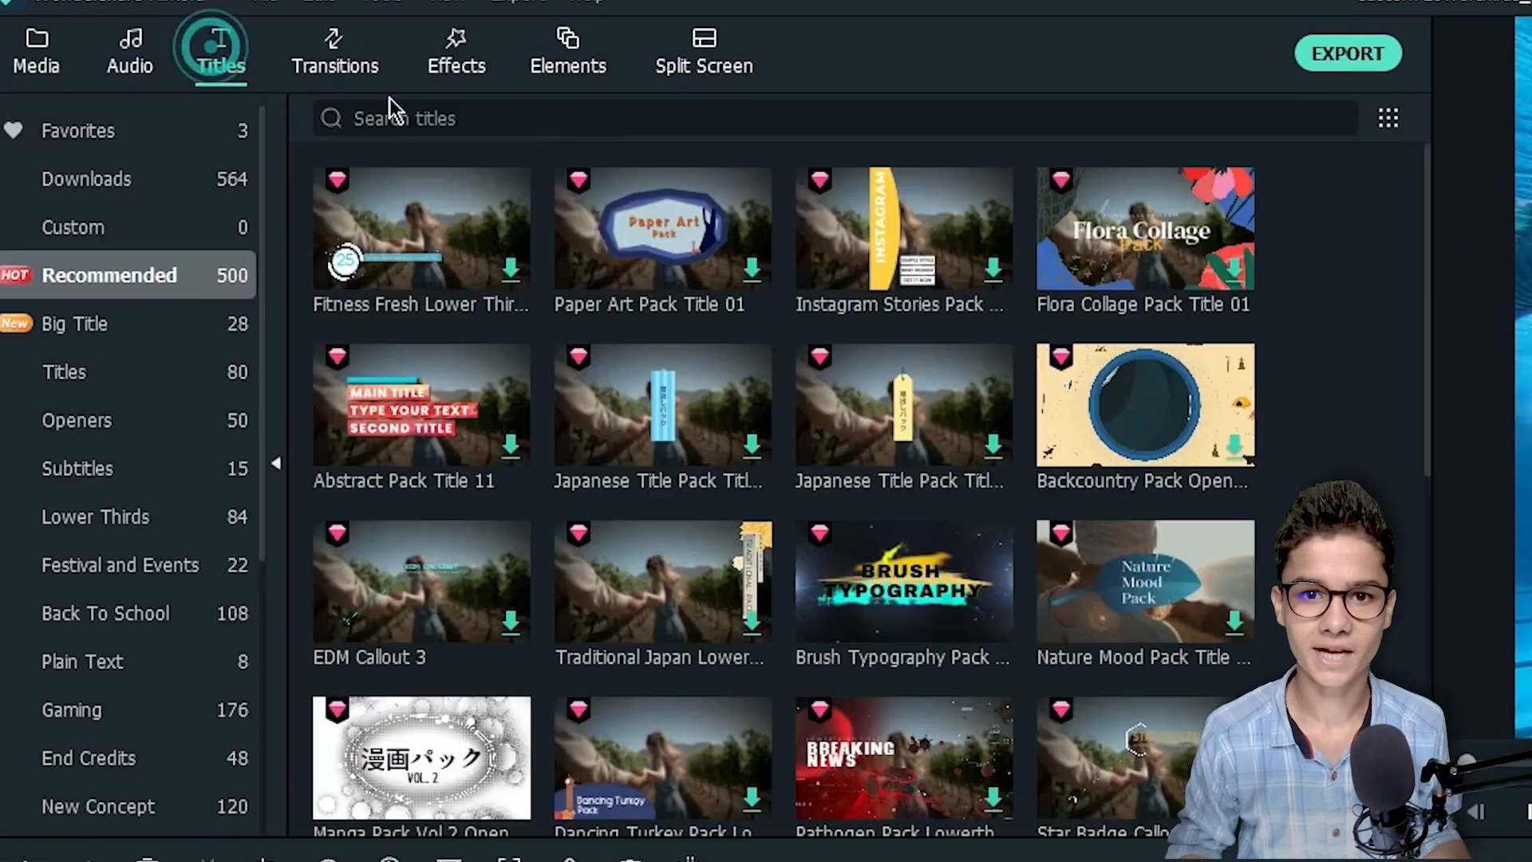
{"action": "type", "text": "lowerthirds"}
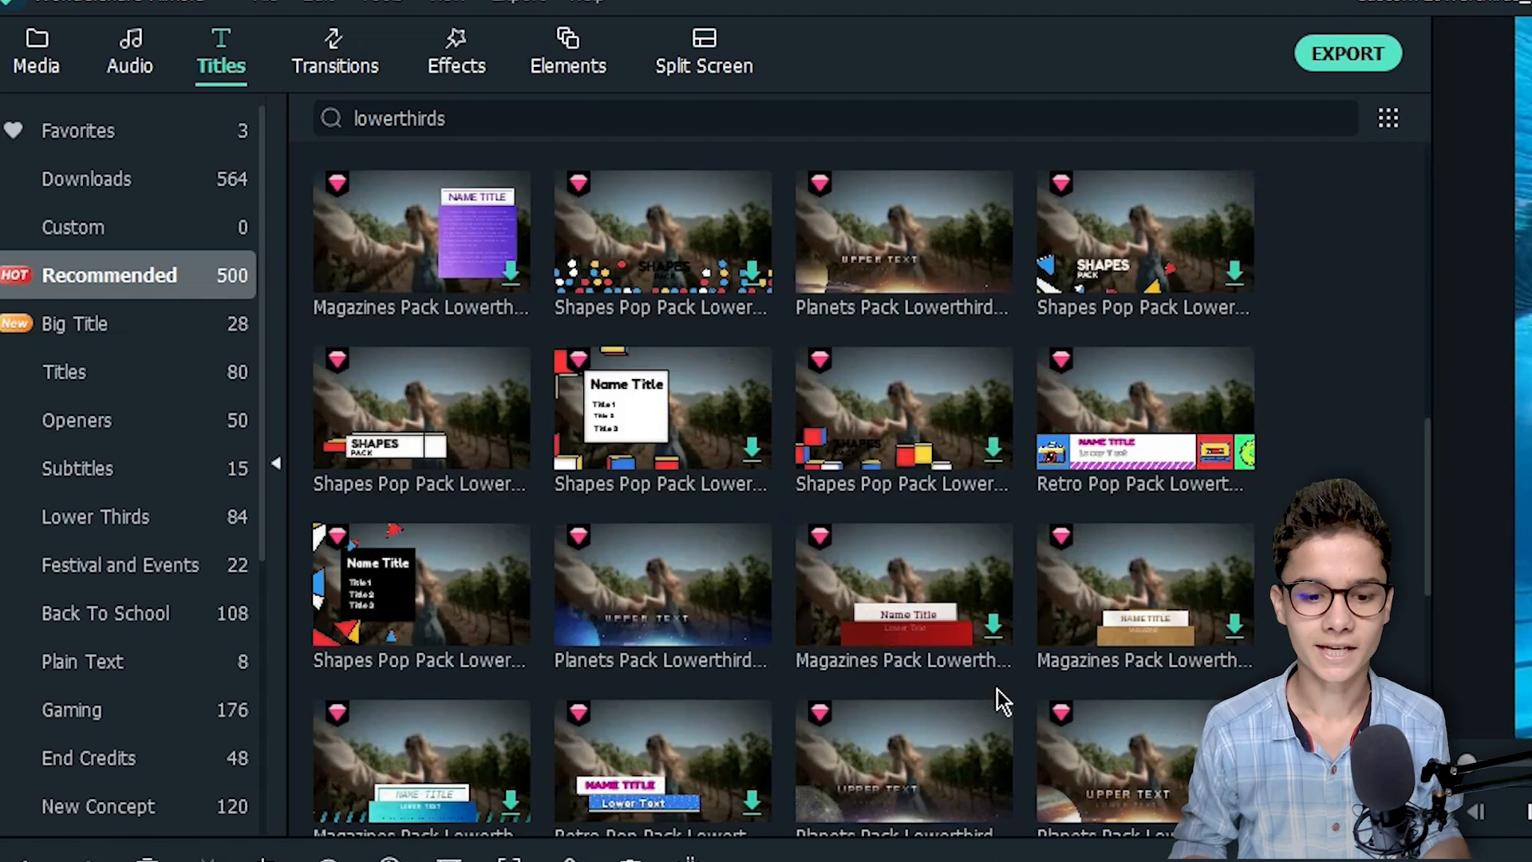
{"action": "scroll", "scroll_direction": "down", "scroll_amount": 3}
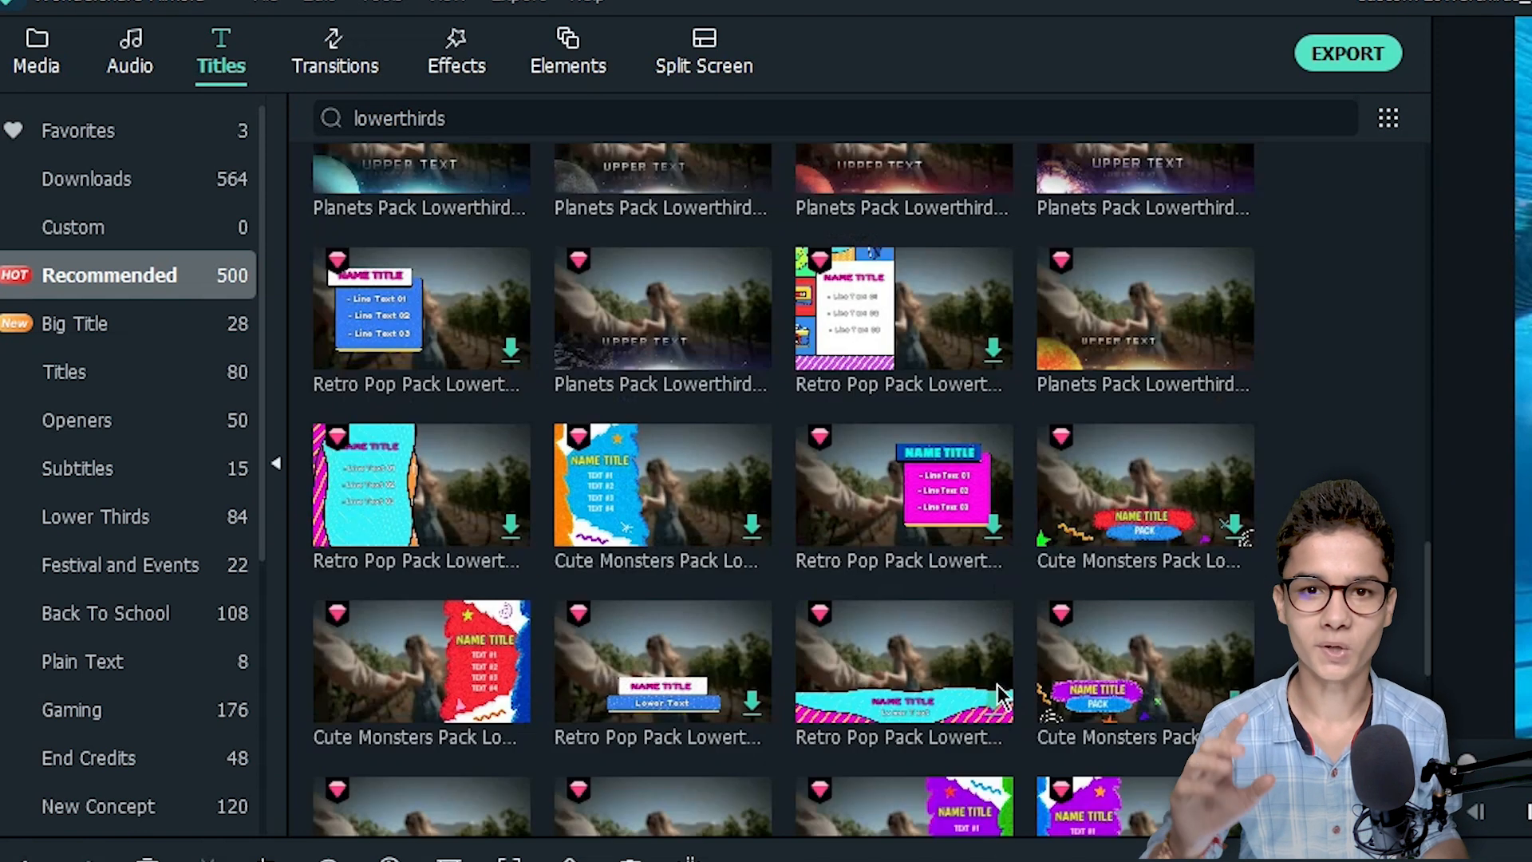
{"action": "scroll", "scroll_direction": "down", "scroll_amount": 3}
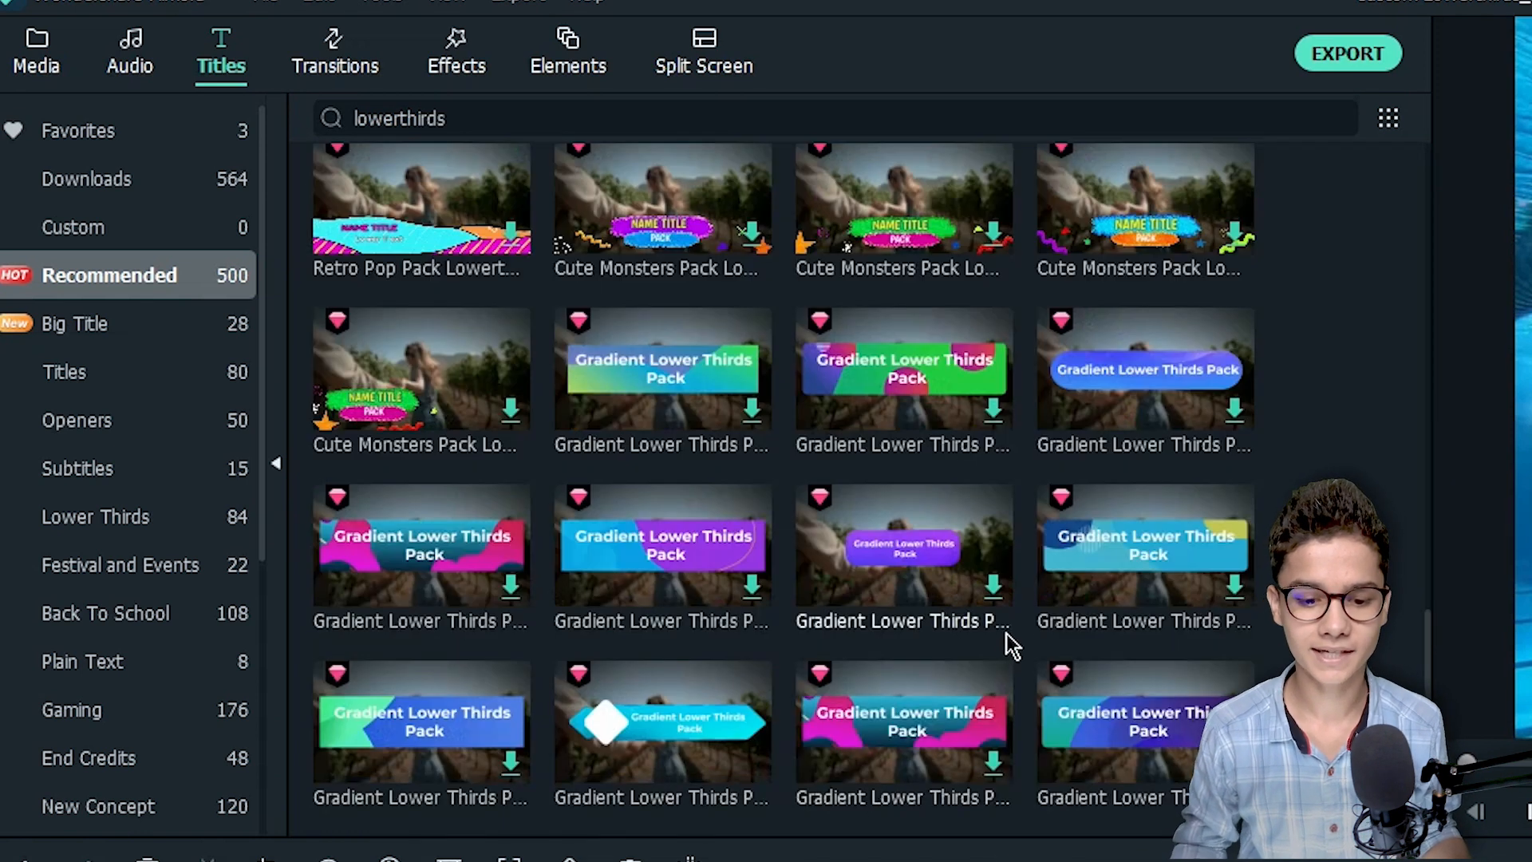
{"action": "scroll", "scroll_direction": "down", "scroll_amount": 3}
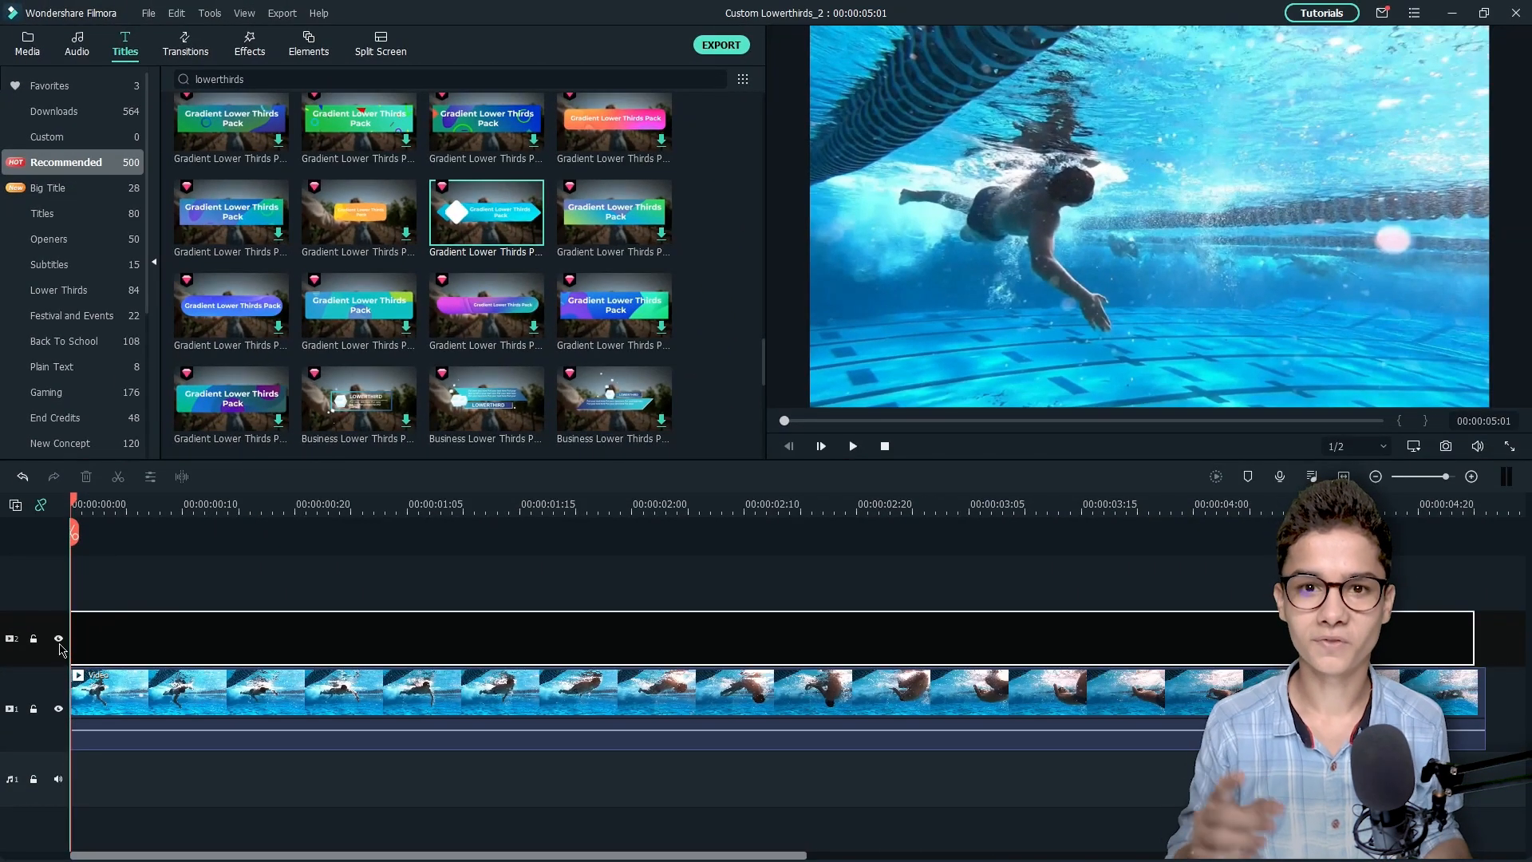
Open the gradient lower third title's controls and scale it down to 59%
{"action": "double_click", "coordinate": [486, 213]}
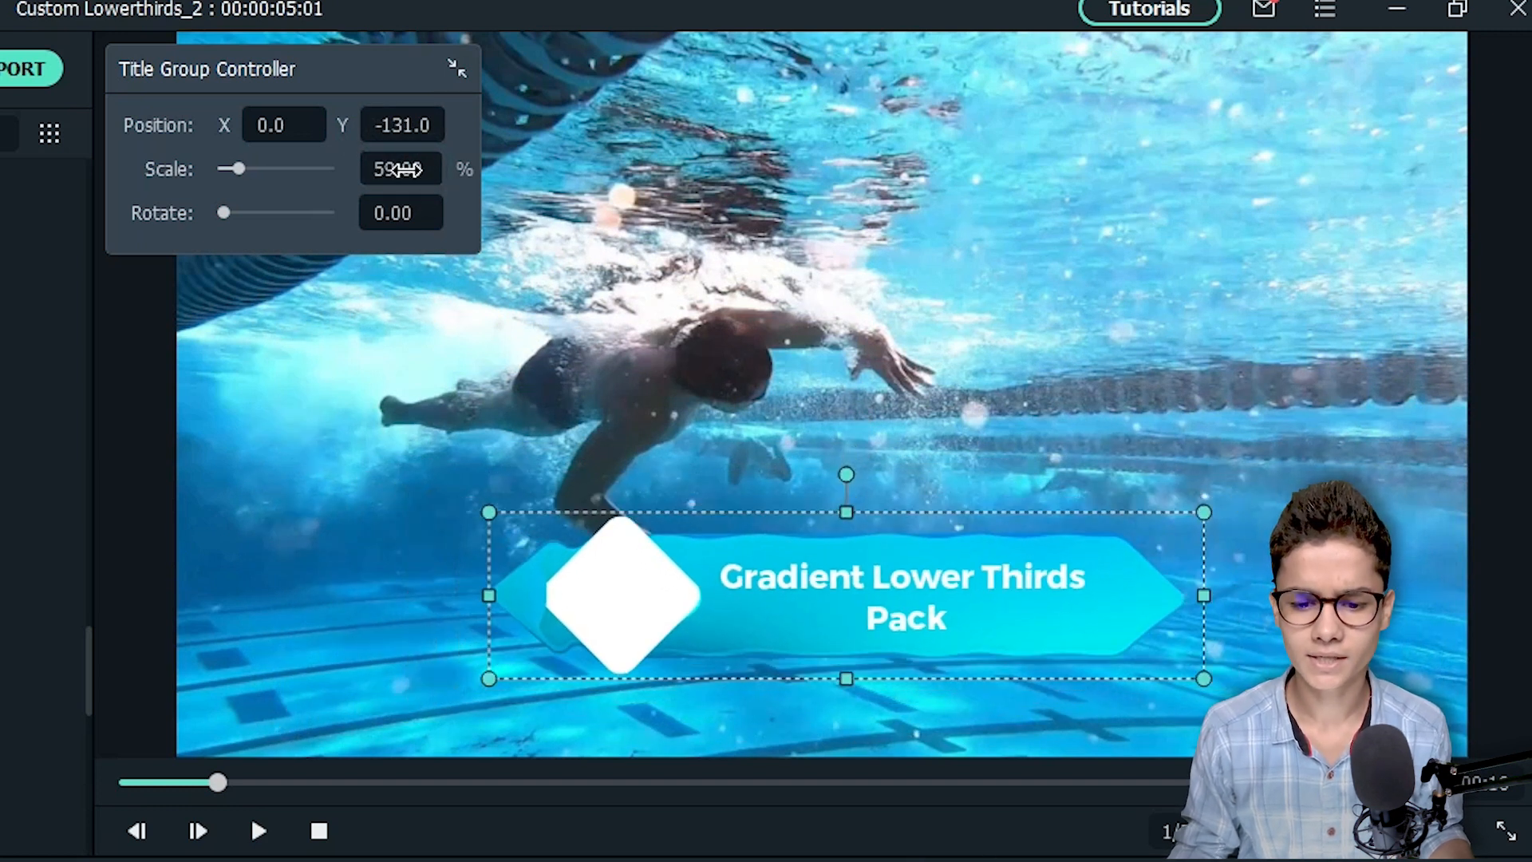
{"action": "left_click_drag", "start_coordinate": [845, 594], "coordinate": [560, 594]}
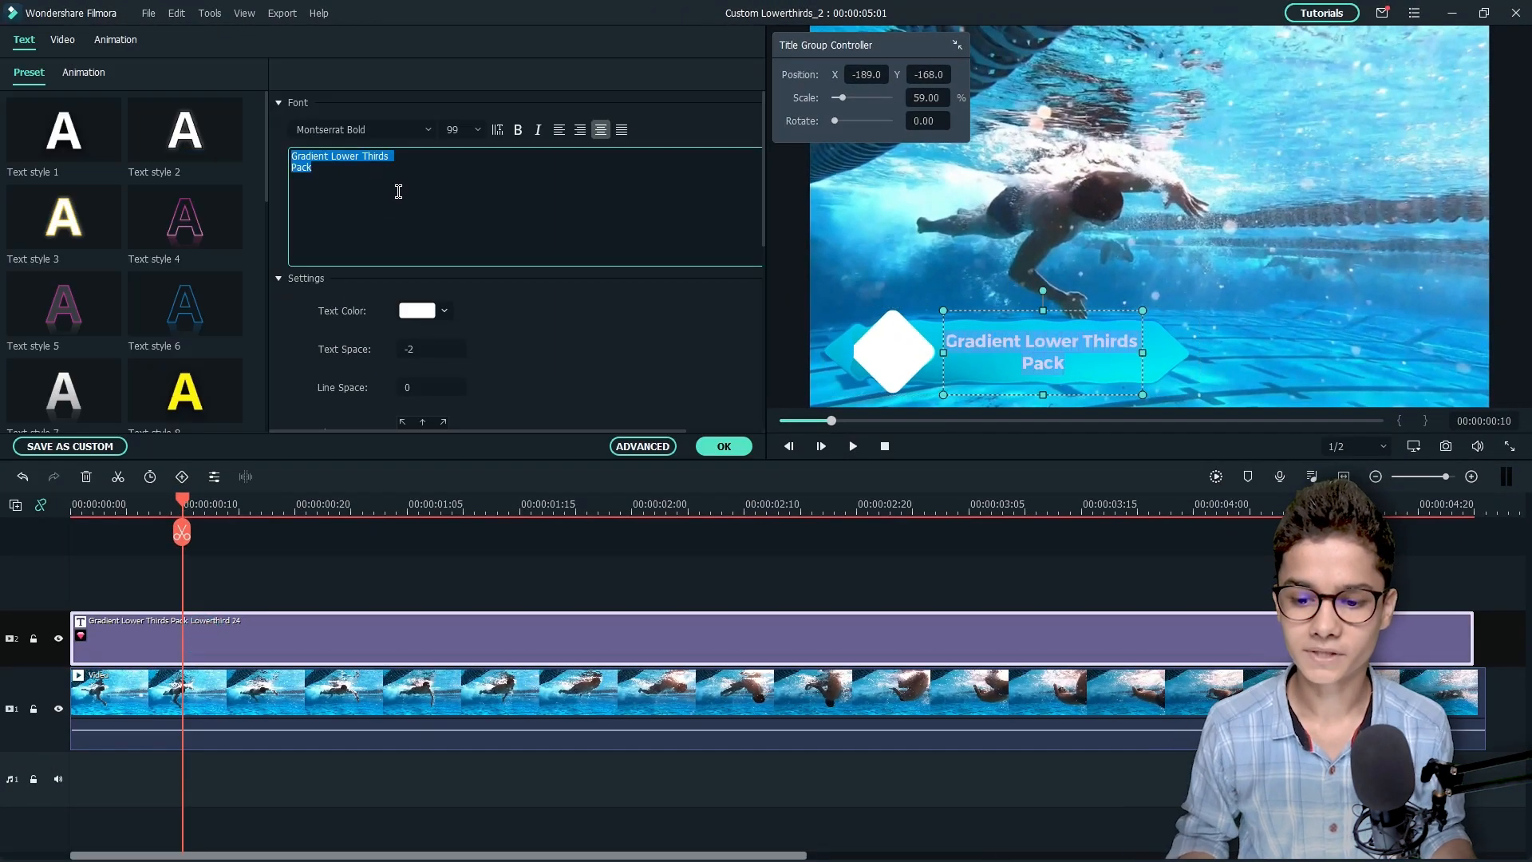
Retype the title as James Smith / Professional Swimmer, left-aligned, Text Space 5, Line Space 20
{"action": "type", "text": "James Smith"}
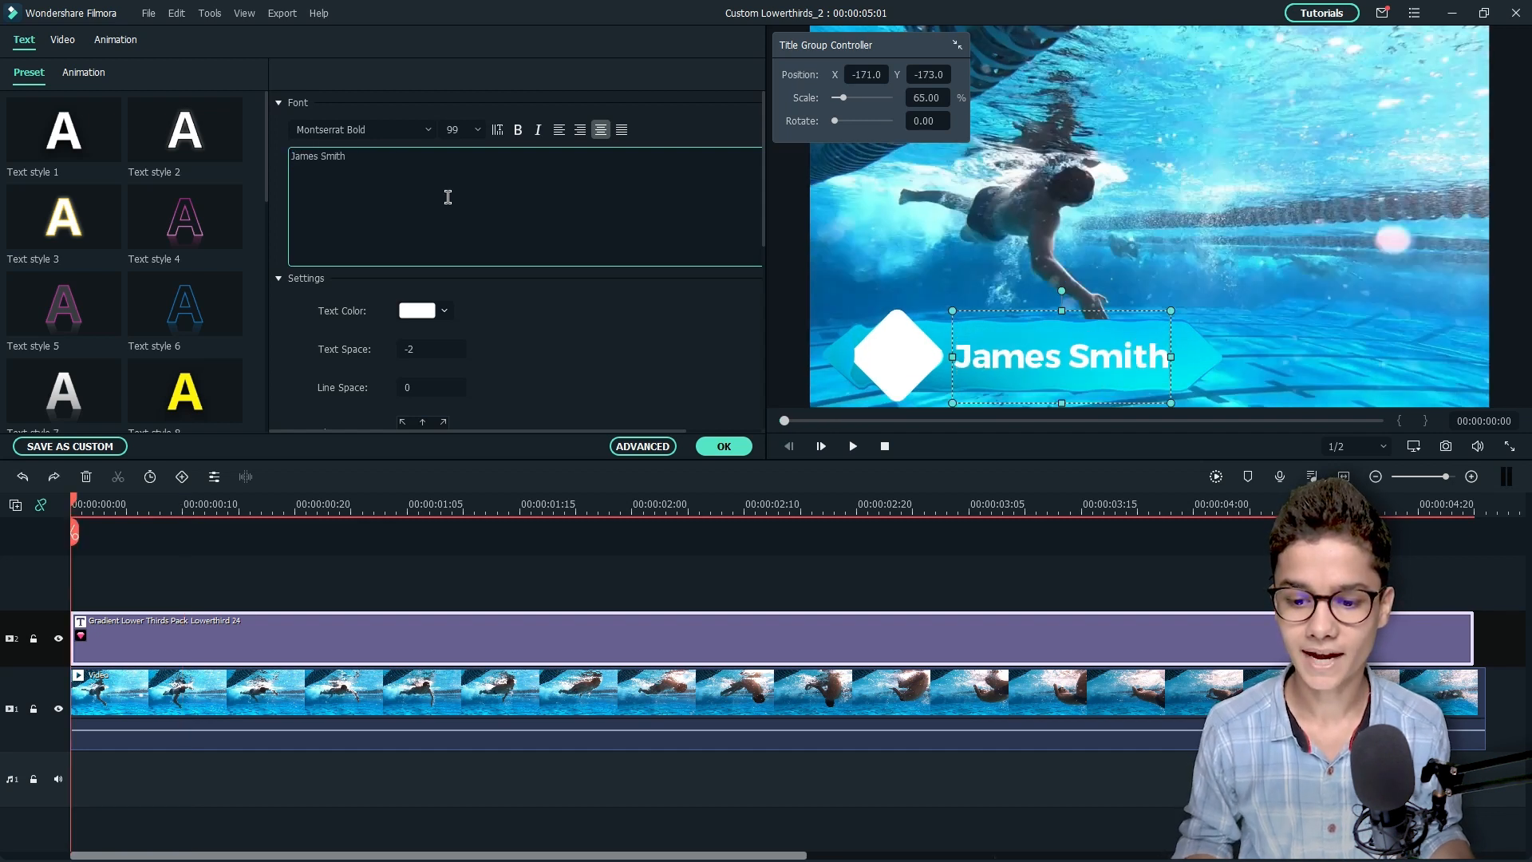
{"action": "type", "text": "Professional Swimmer"}
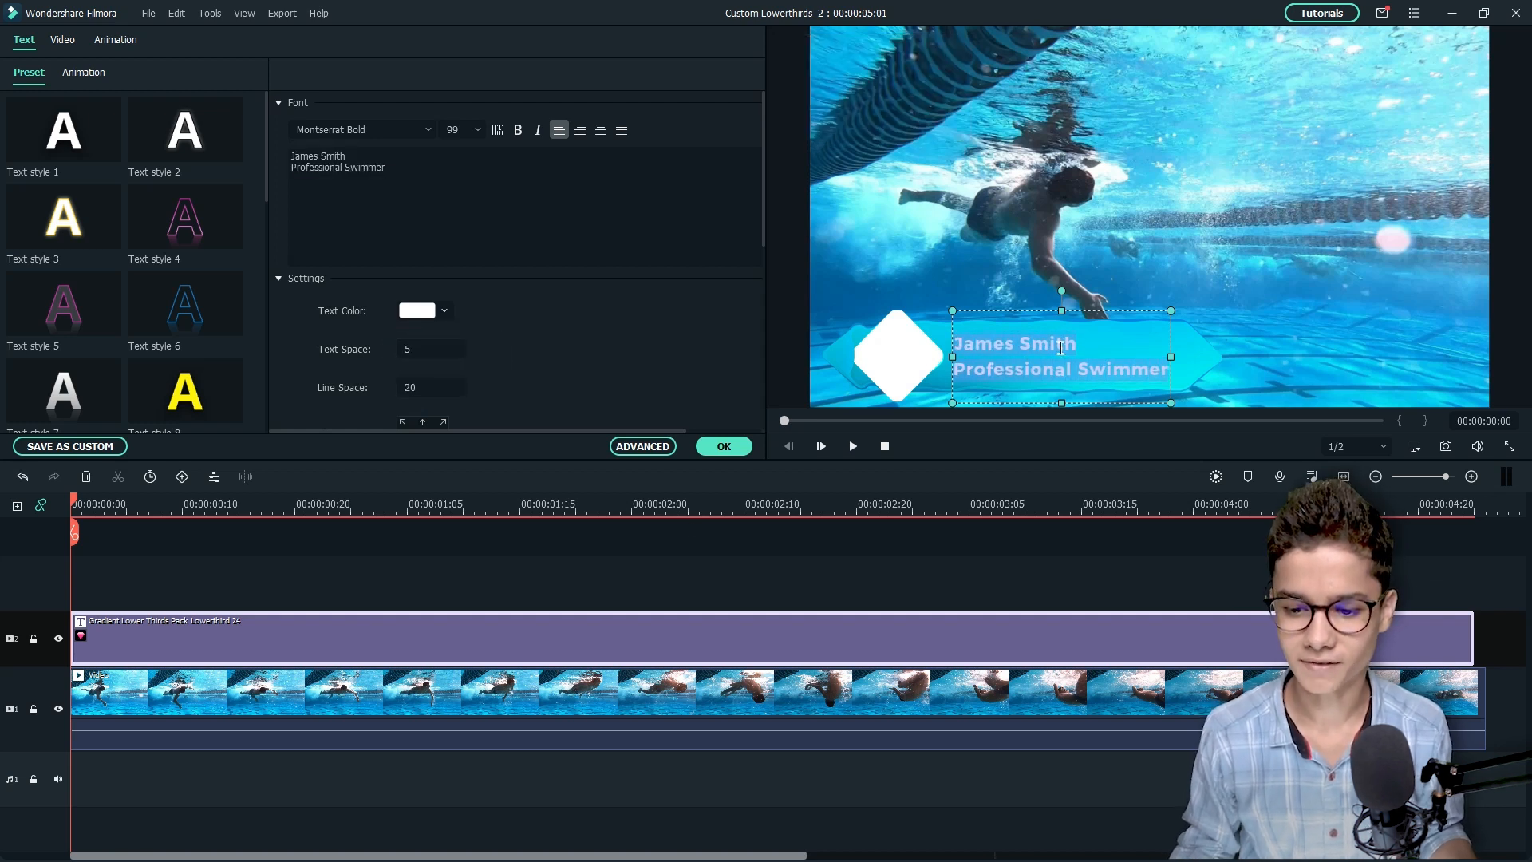
{"action": "left_click", "coordinate": [1061, 354]}
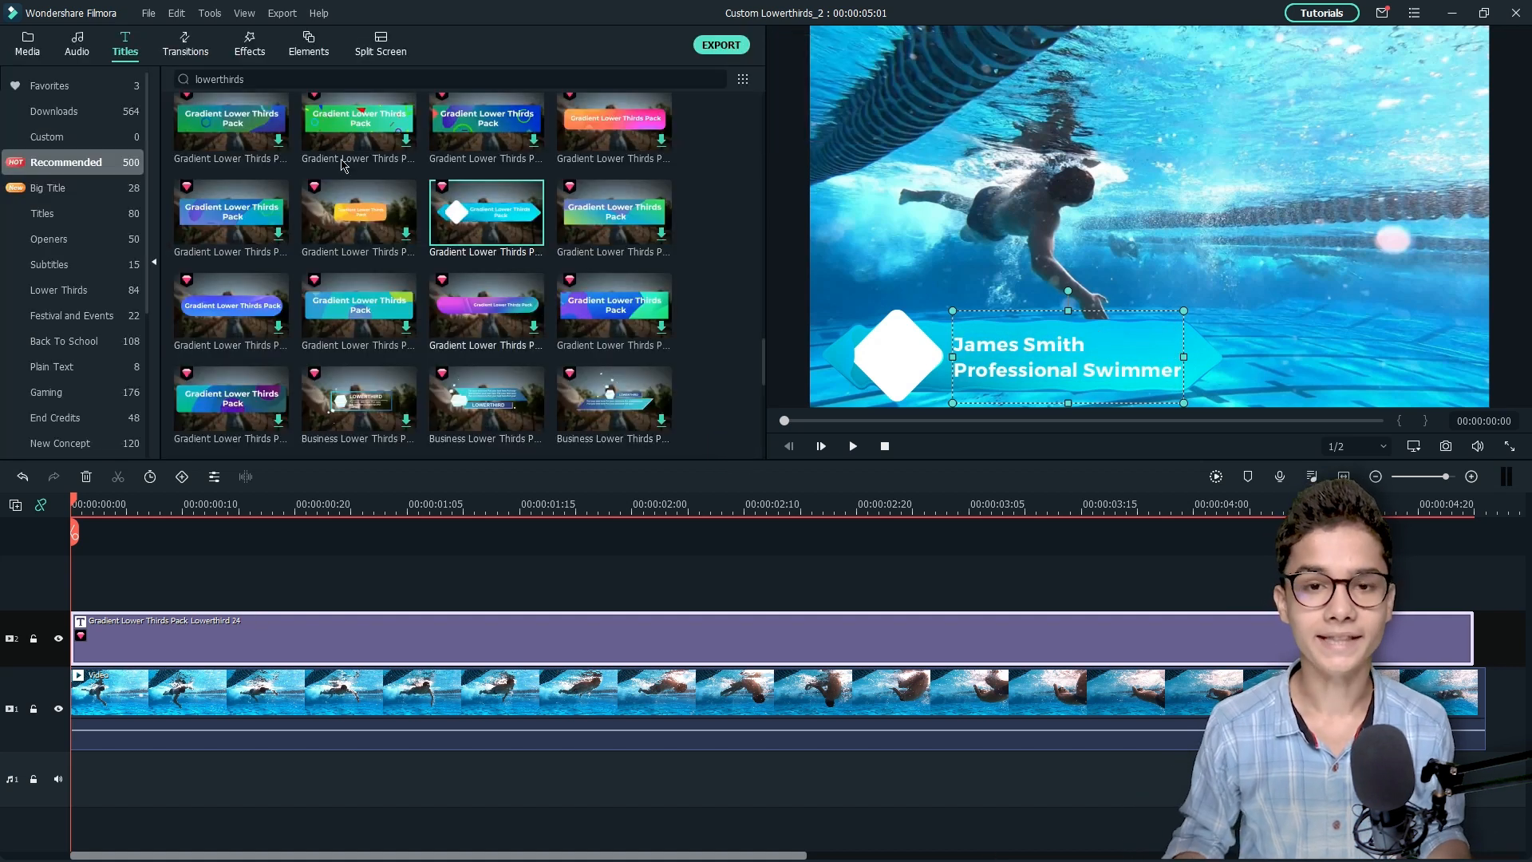
Place the swimmer photo on a new top track and apply a Shape Mask
{"action": "left_click", "coordinate": [26, 43]}
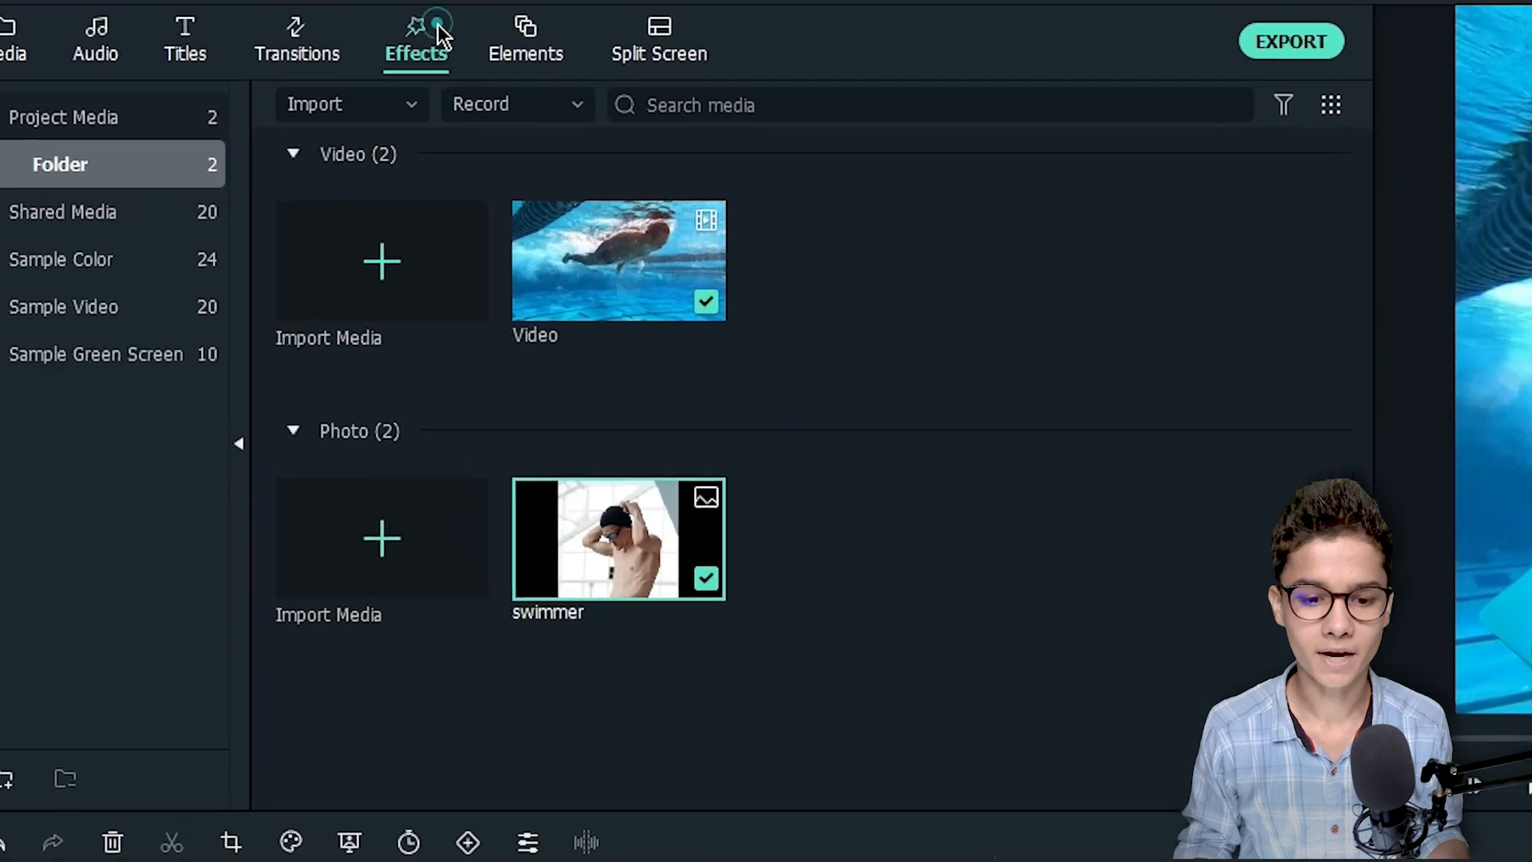
{"action": "type", "text": "ma"}
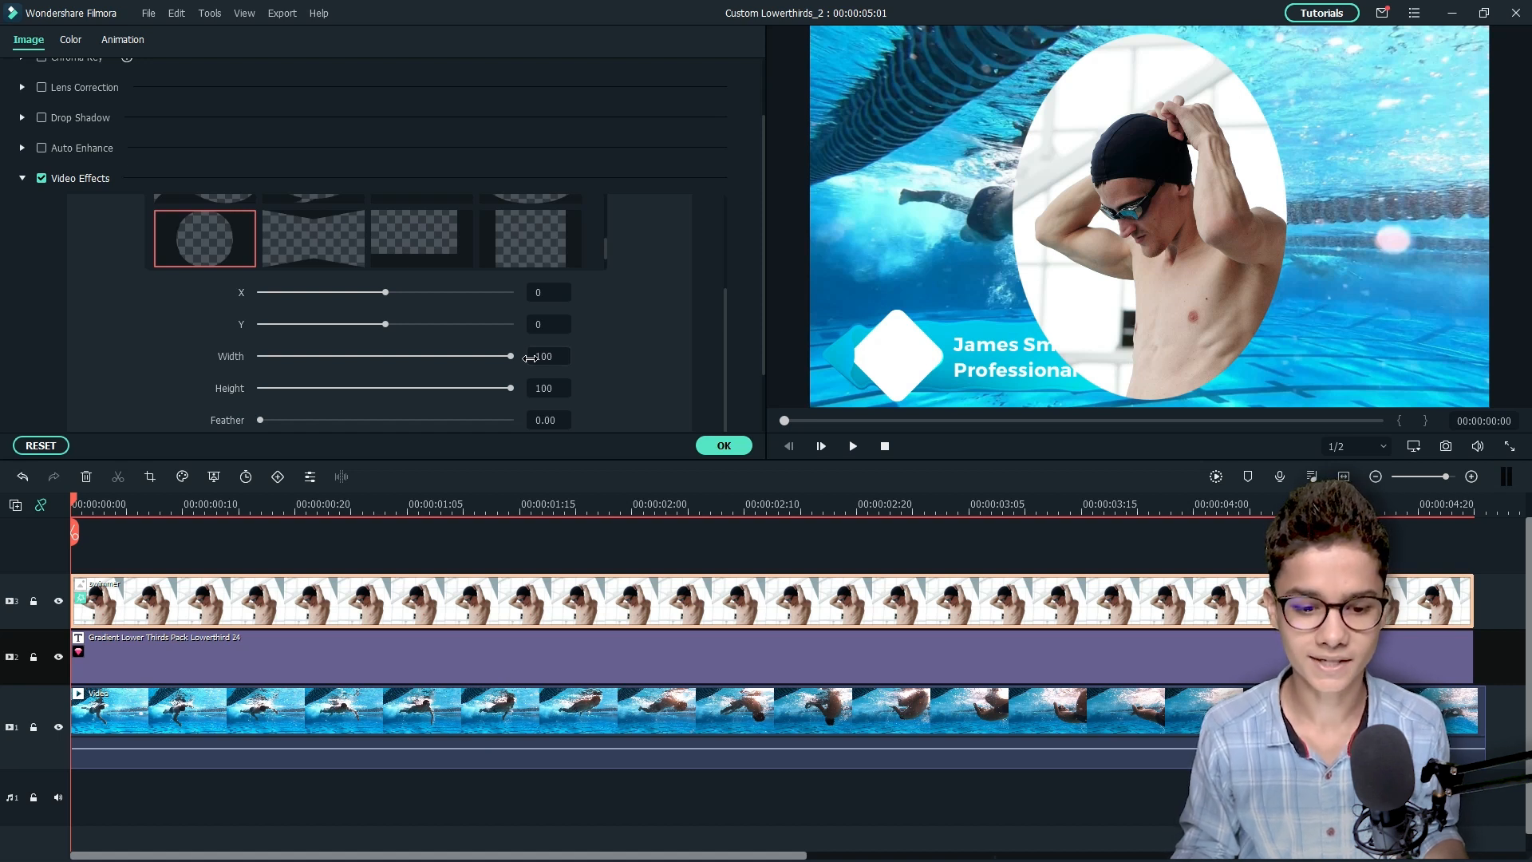
Lower the mask Width so the oval becomes a circle around the swimmer
{"action": "left_click_drag", "start_coordinate": [508, 388], "coordinate": [445, 388]}
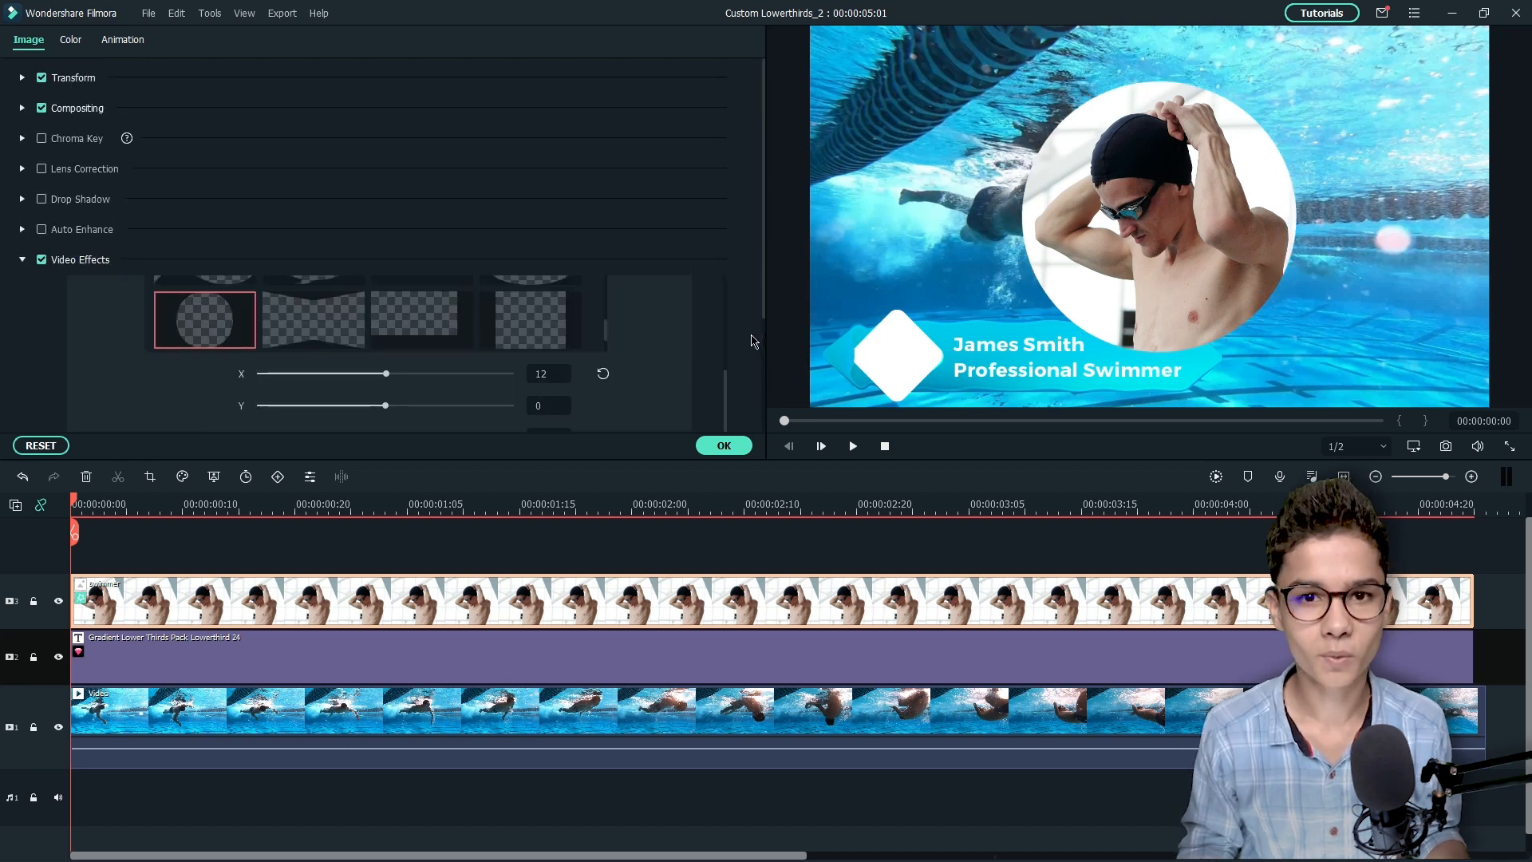
Shrink the swimmer photo to 20% and move it into the lower third's diamond
{"action": "left_click", "coordinate": [22, 77]}
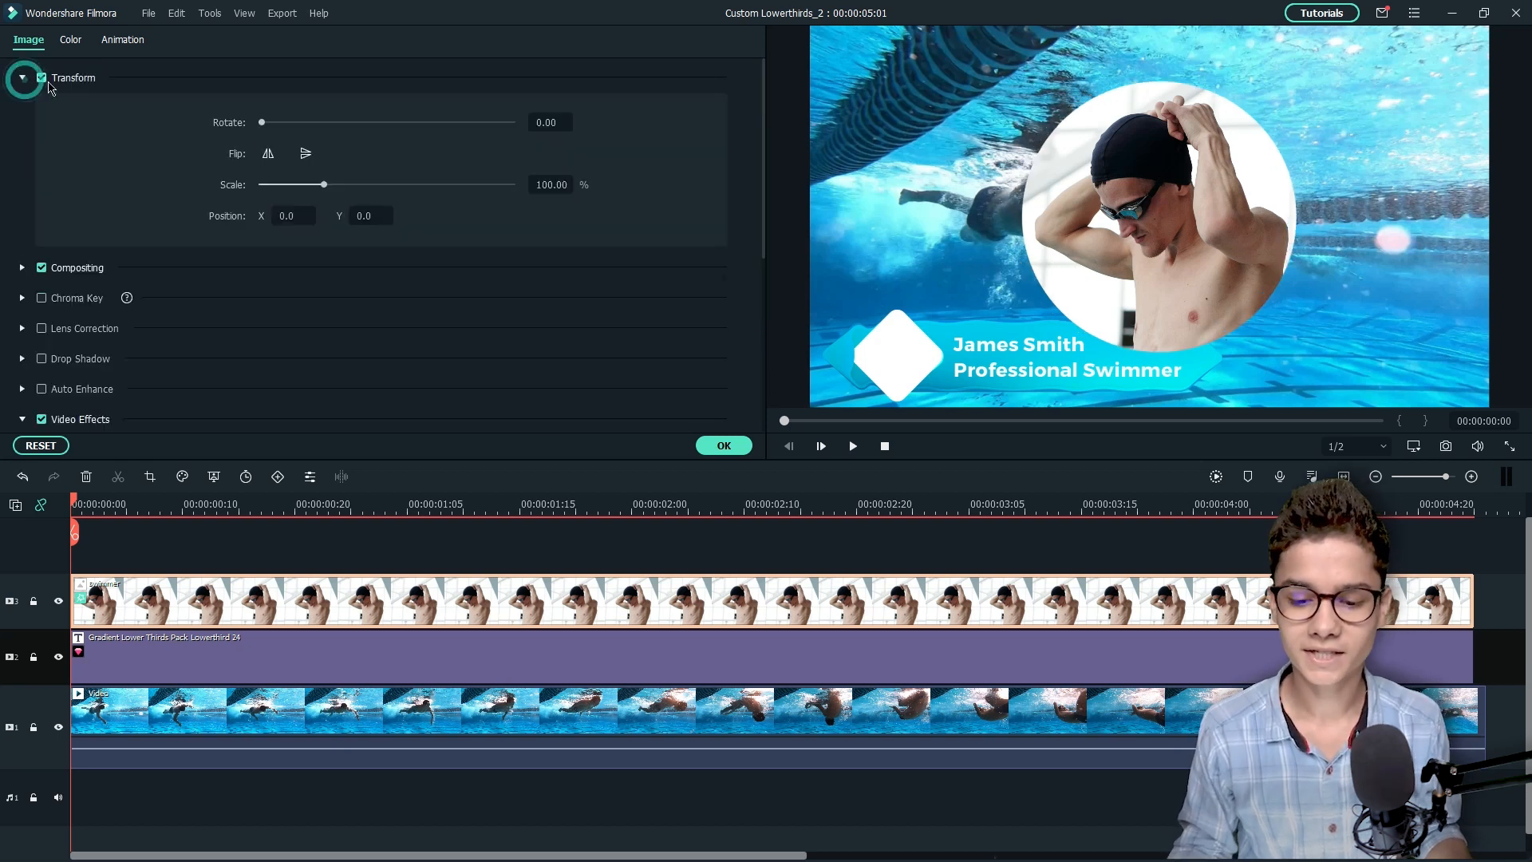
{"action": "left_click_drag", "start_coordinate": [322, 184], "coordinate": [283, 184]}
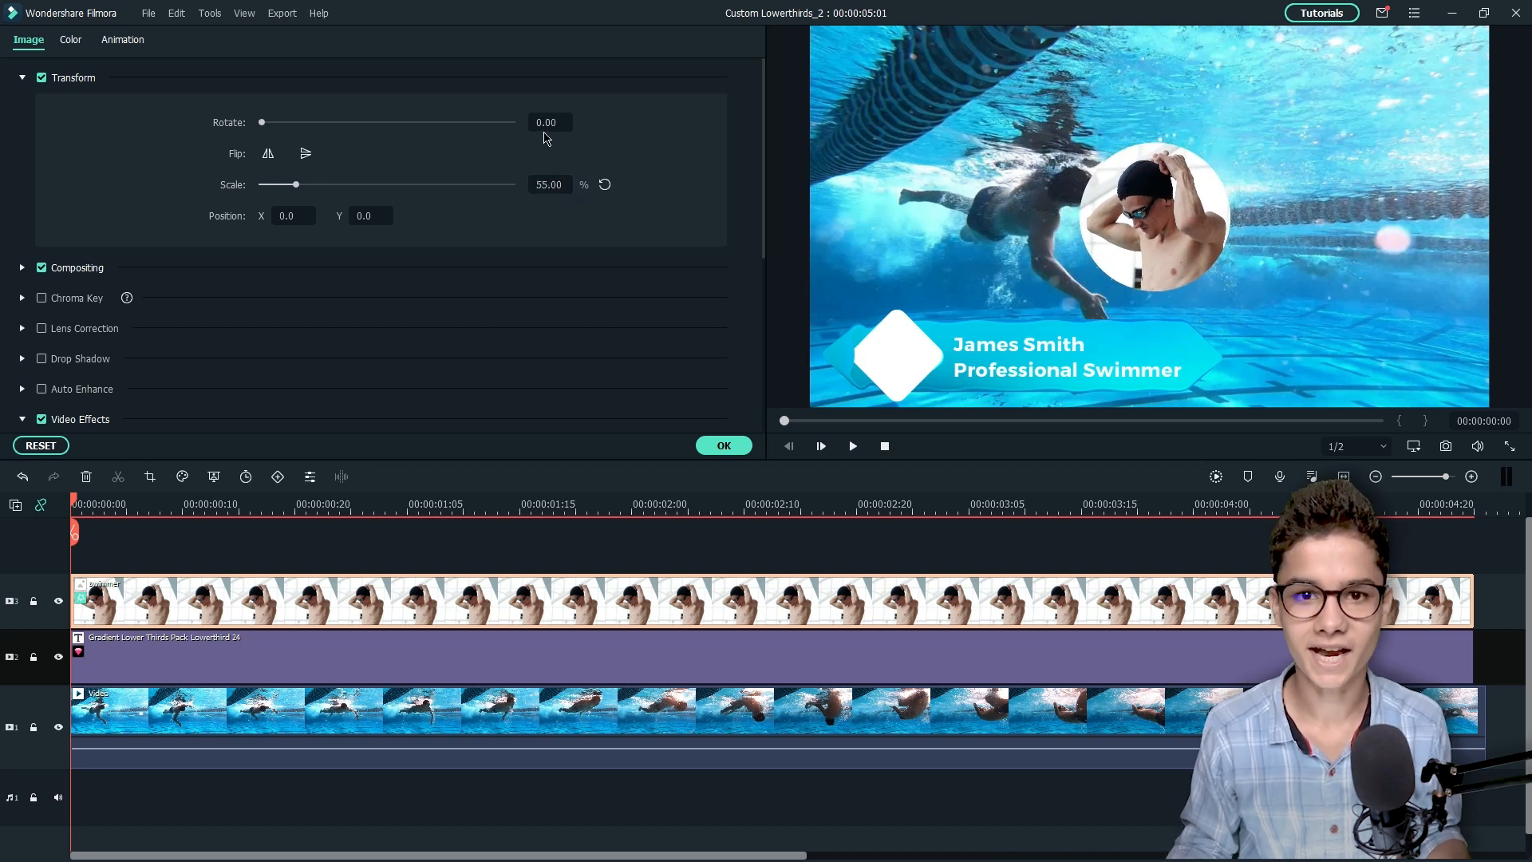
{"action": "type", "text": "-154.0"}
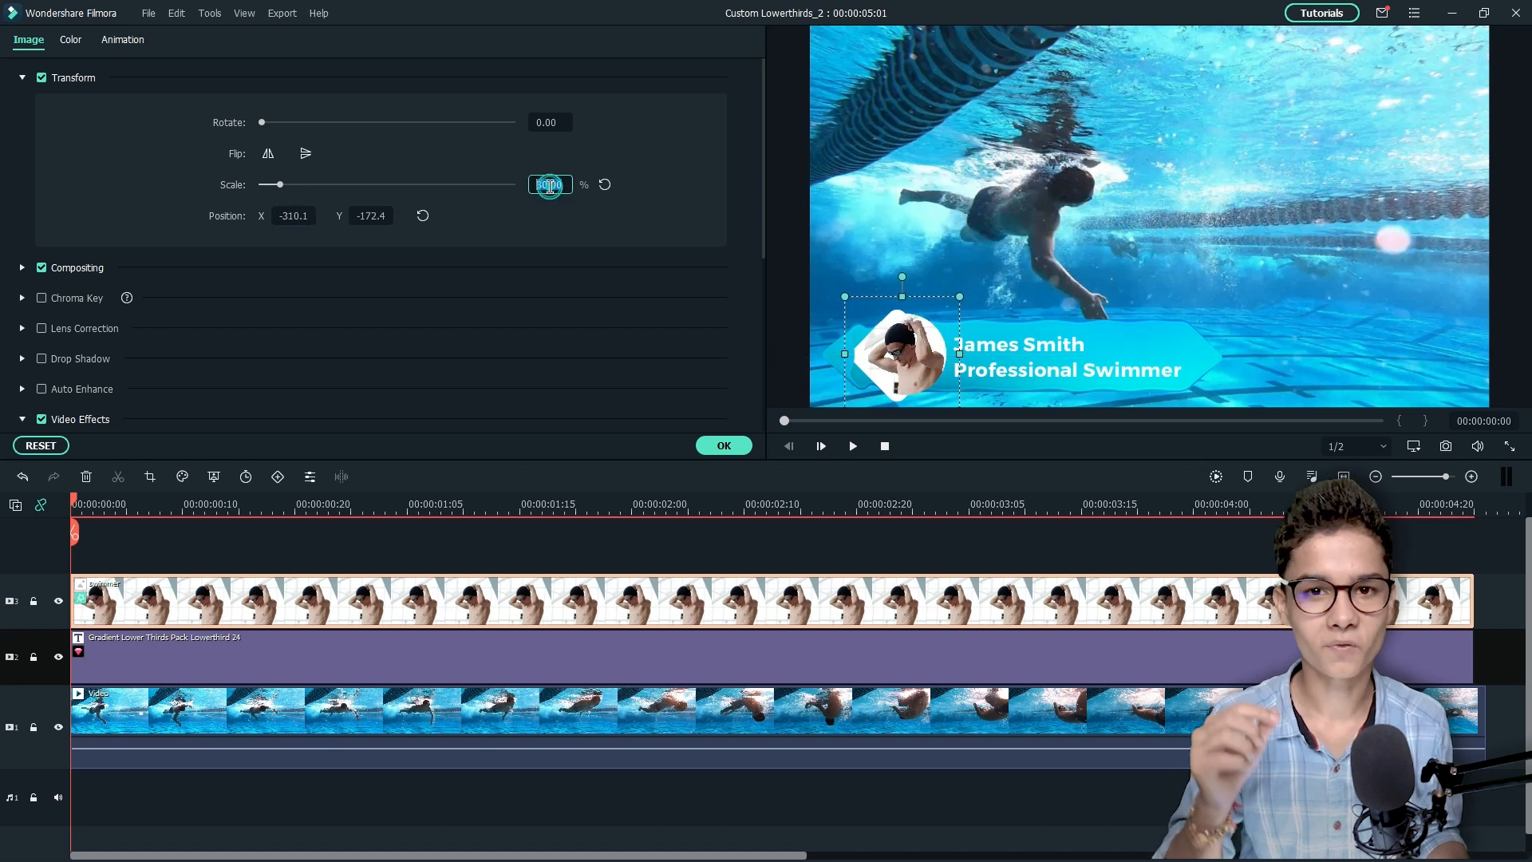
{"action": "type", "text": "20.00"}
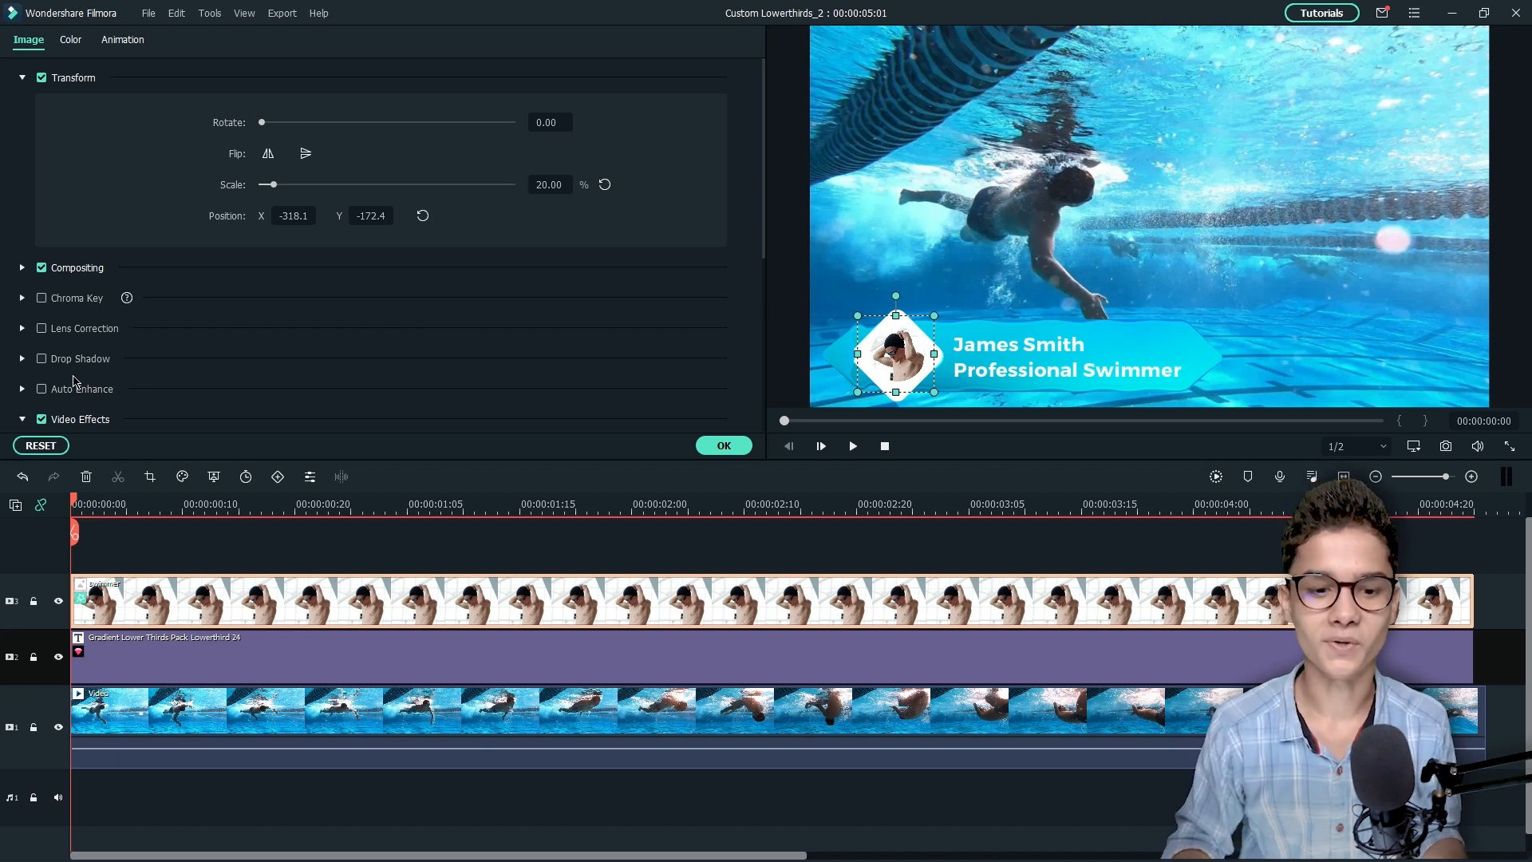
Enable a drop shadow on the photo with Distance 1 and Opacity 66
{"action": "left_click", "coordinate": [40, 357]}
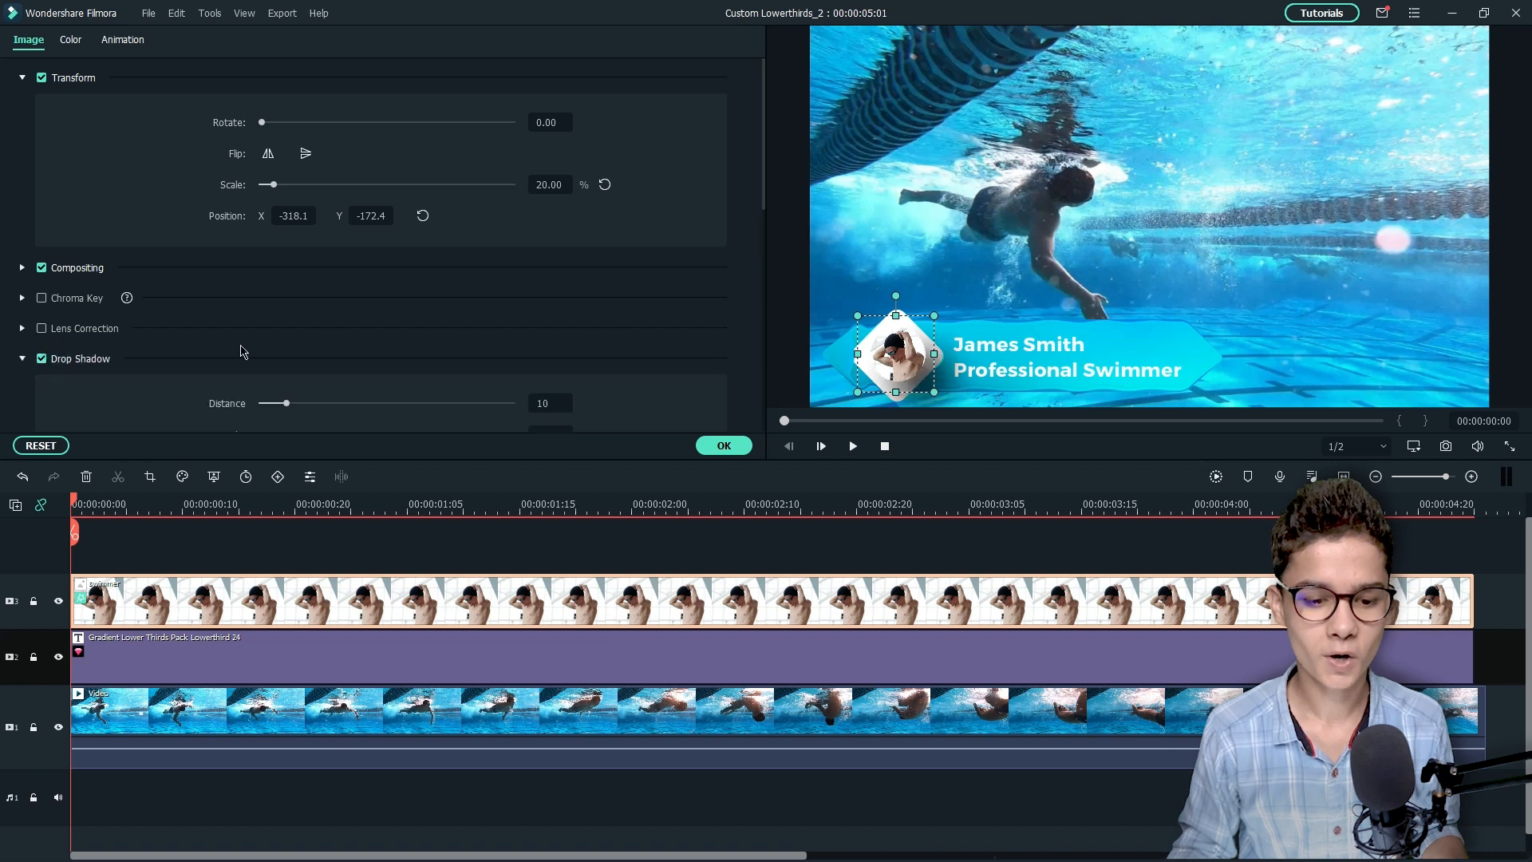
{"action": "scroll", "scroll_direction": "down", "scroll_amount": 3}
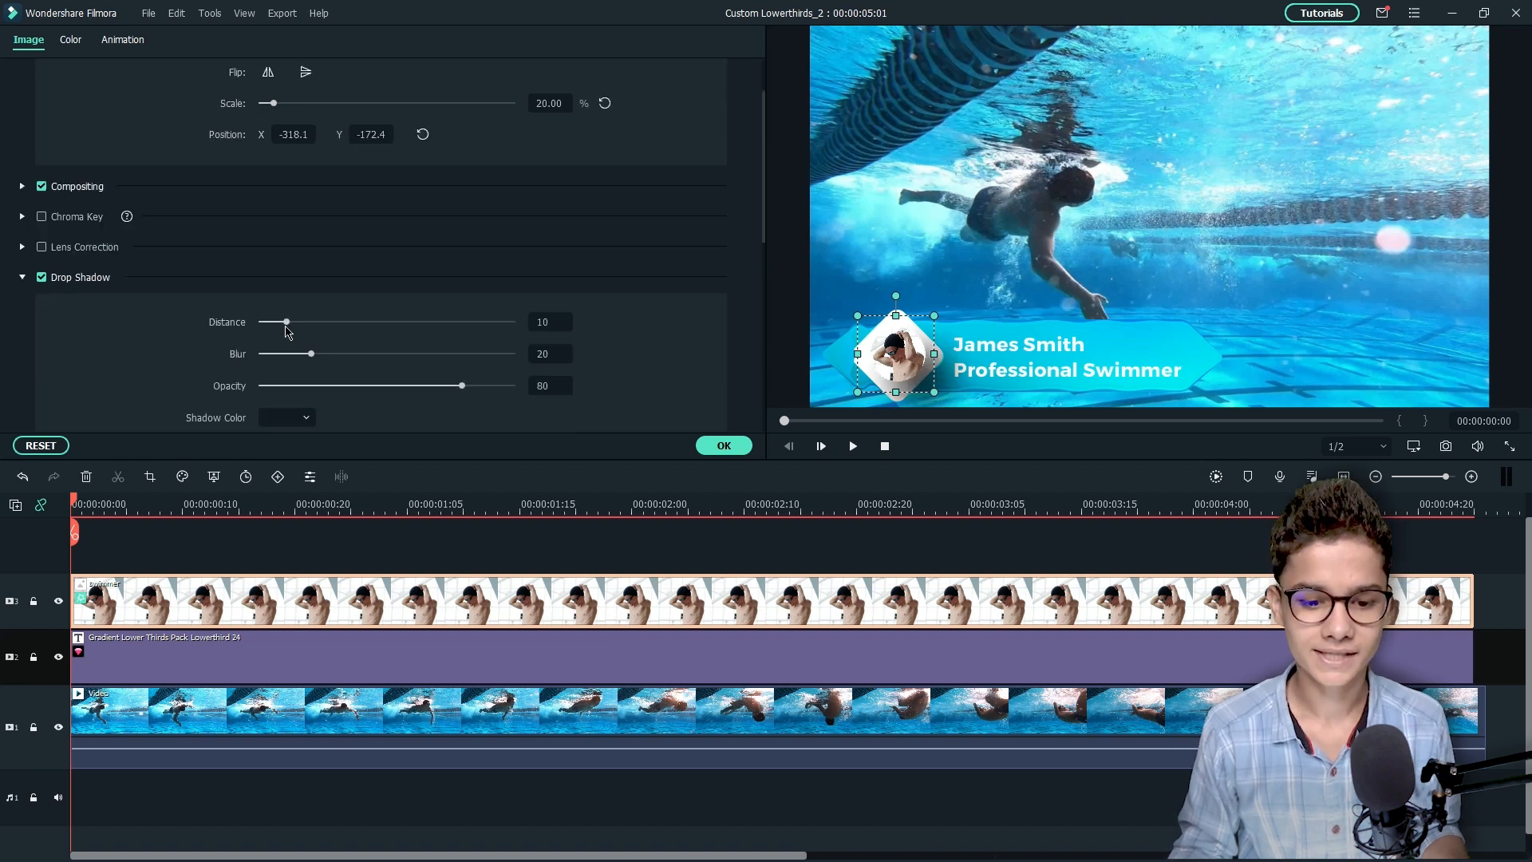
{"action": "left_click_drag", "start_coordinate": [286, 322], "coordinate": [269, 321]}
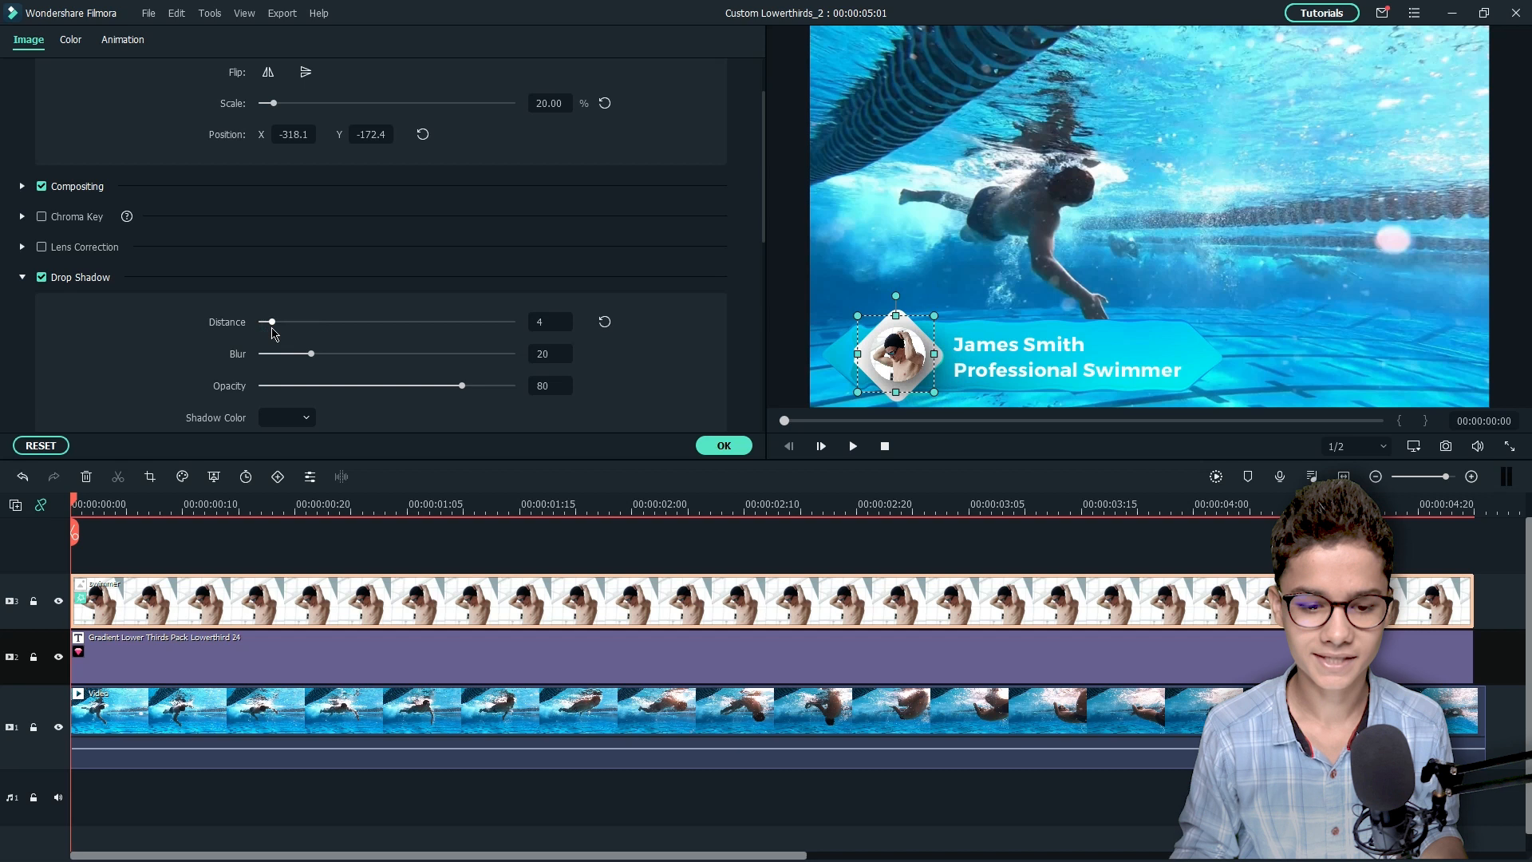
{"action": "left_click_drag", "start_coordinate": [462, 385], "coordinate": [425, 385]}
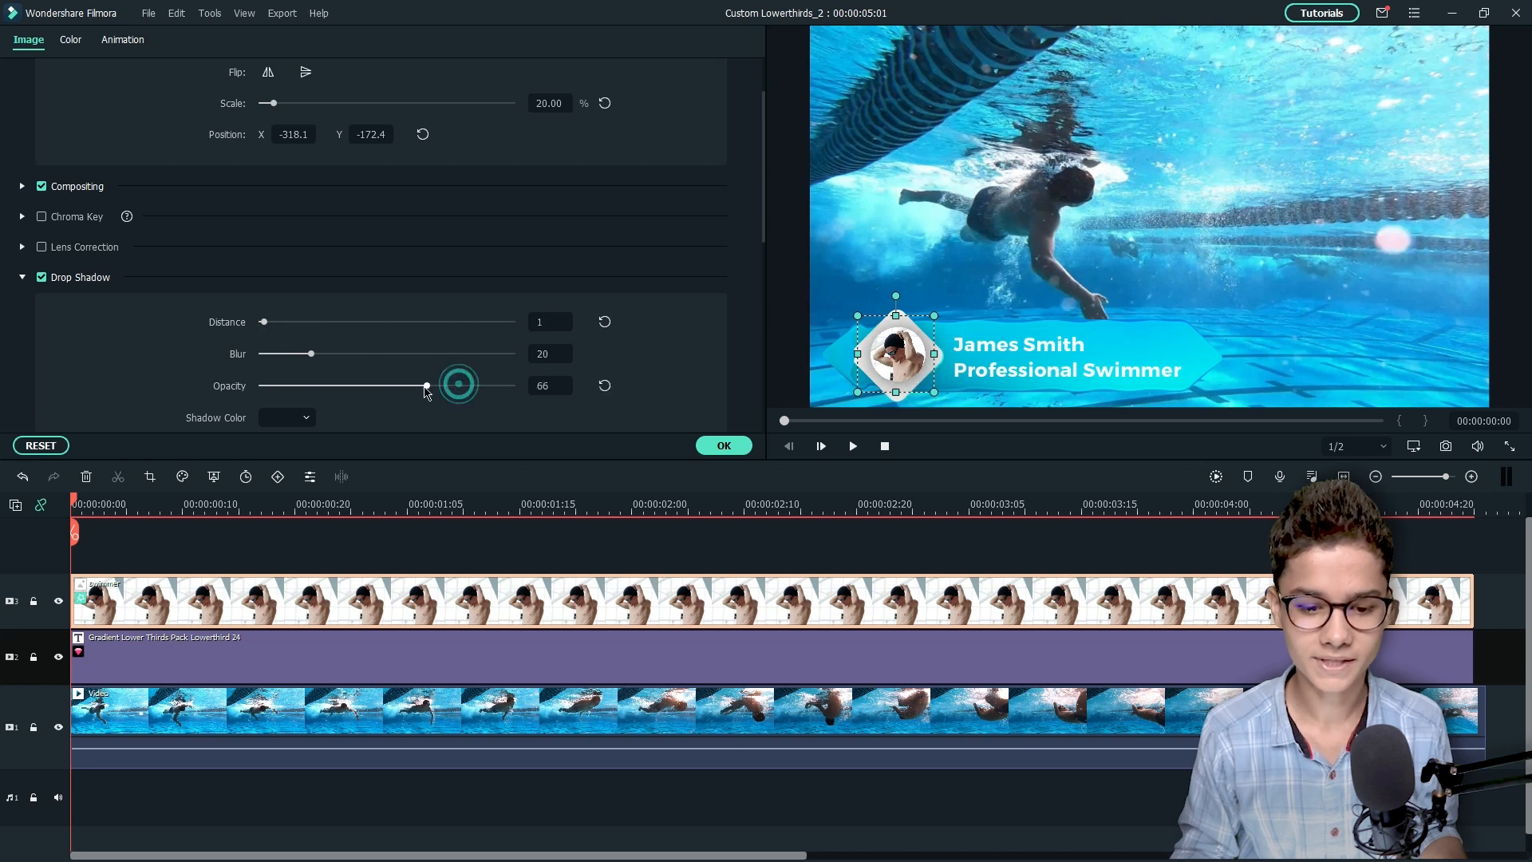
{"action": "left_click_drag", "start_coordinate": [425, 385], "coordinate": [344, 385]}
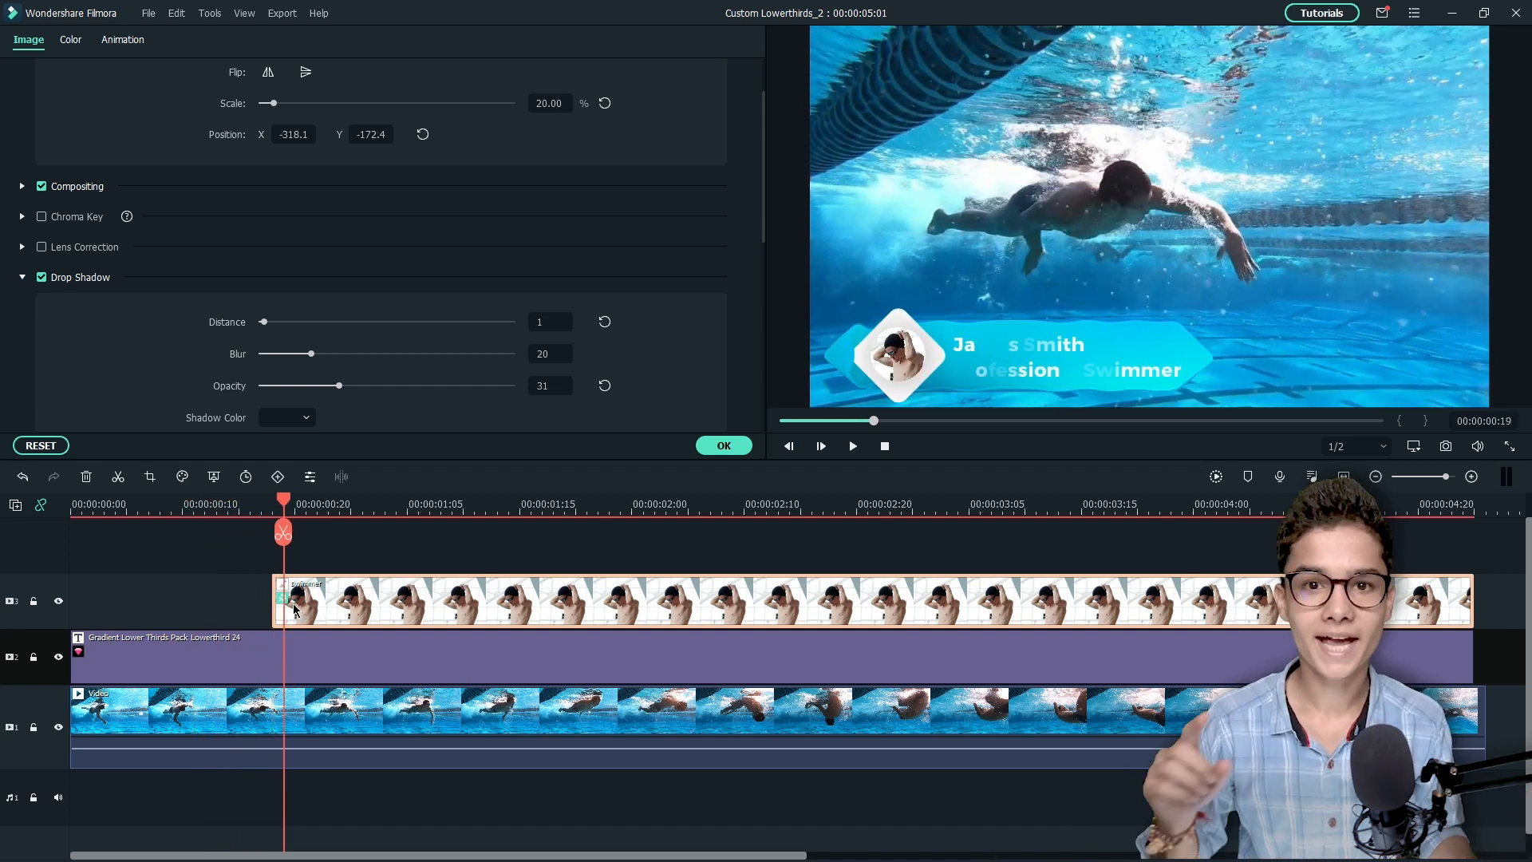
Open Creator Academy showing the 'Cool Ending for Your Tutorial Video' lesson
{"action": "left_click", "coordinate": [122, 39]}
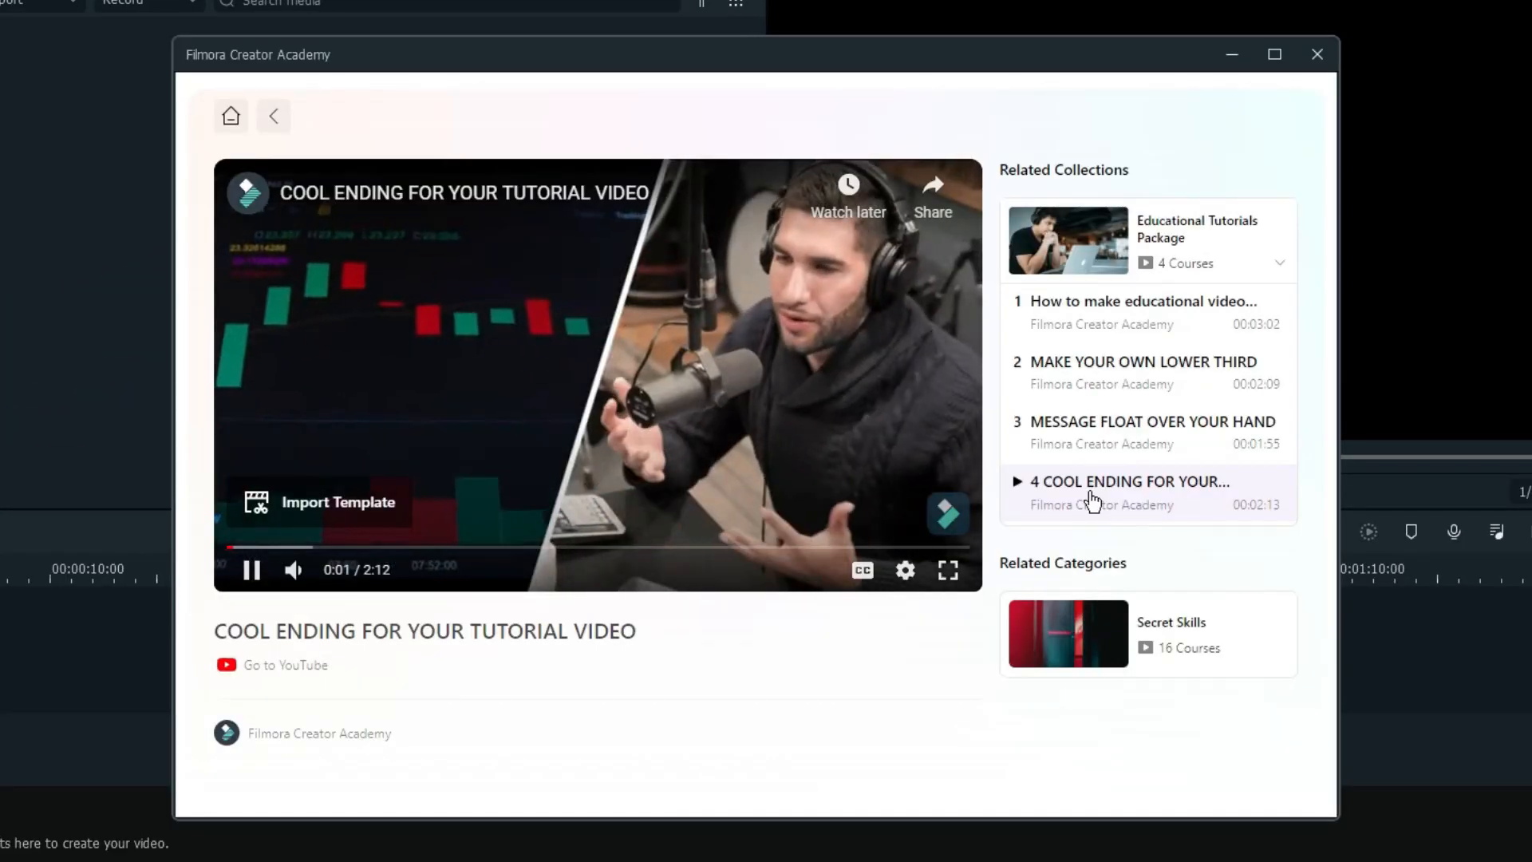
Close the Creator Academy window to return to the Filmora editor
{"action": "left_click", "coordinate": [1316, 53]}
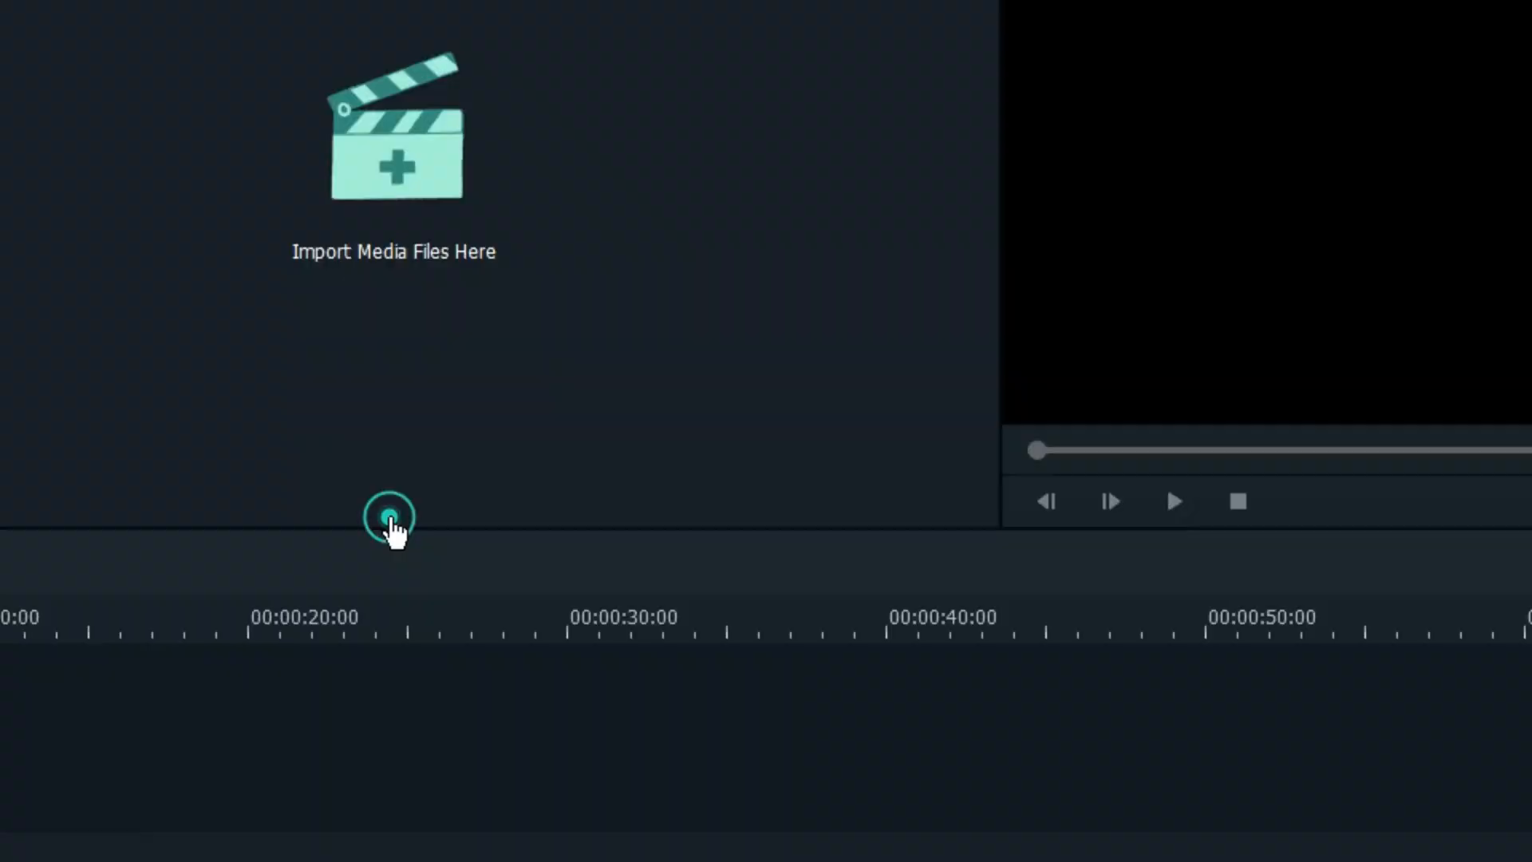